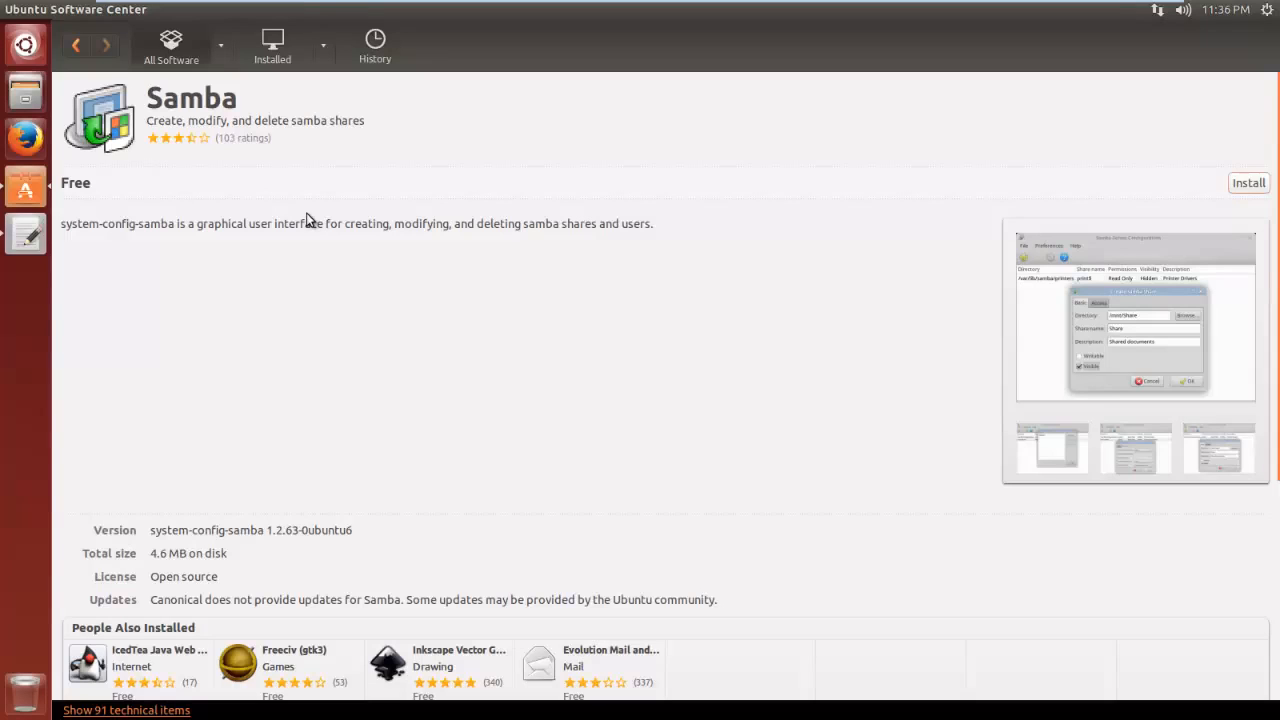
{"action": "mouse_move", "coordinate": [60, 276]}
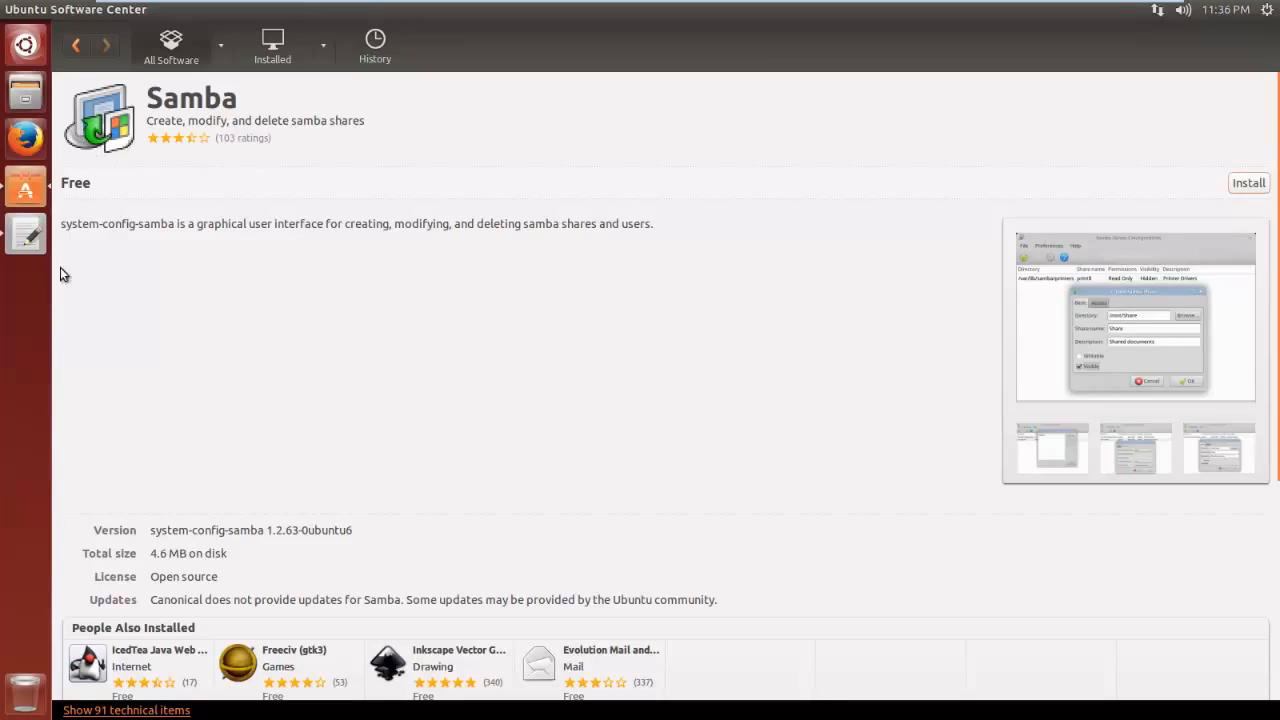
{"action": "mouse_move", "coordinate": [210, 180]}
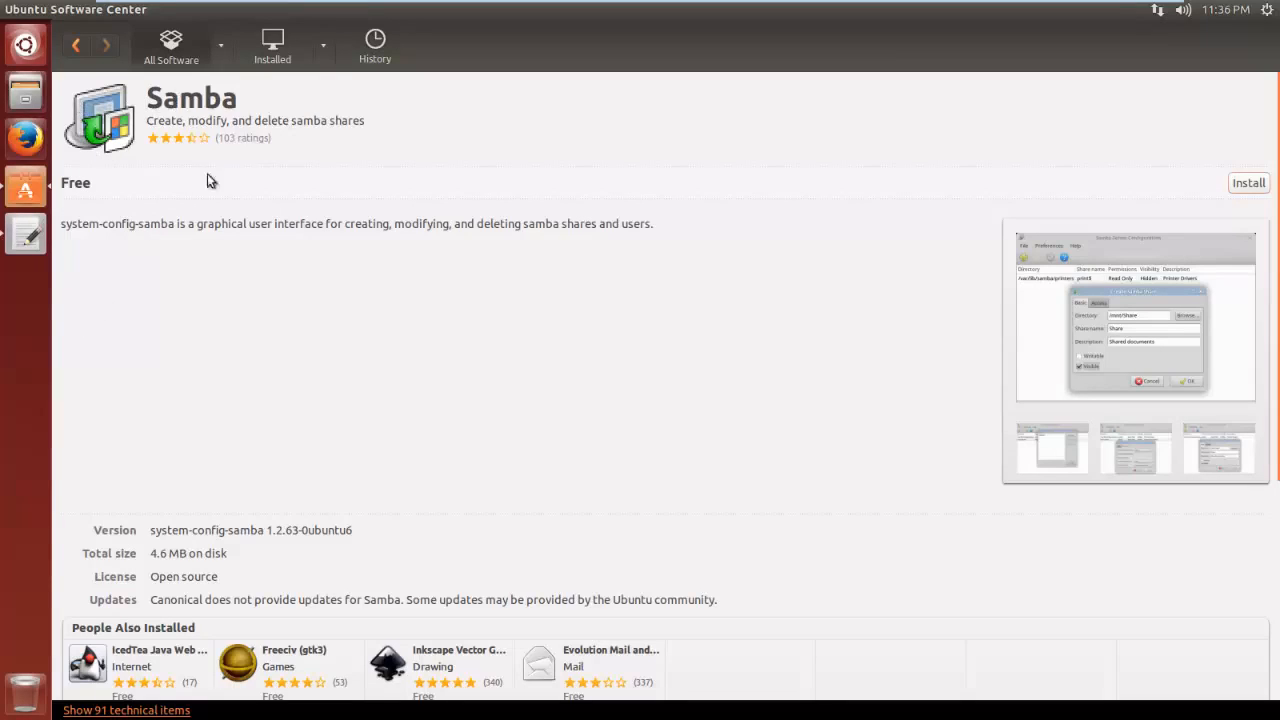
{"action": "mouse_move", "coordinate": [24, 36]}
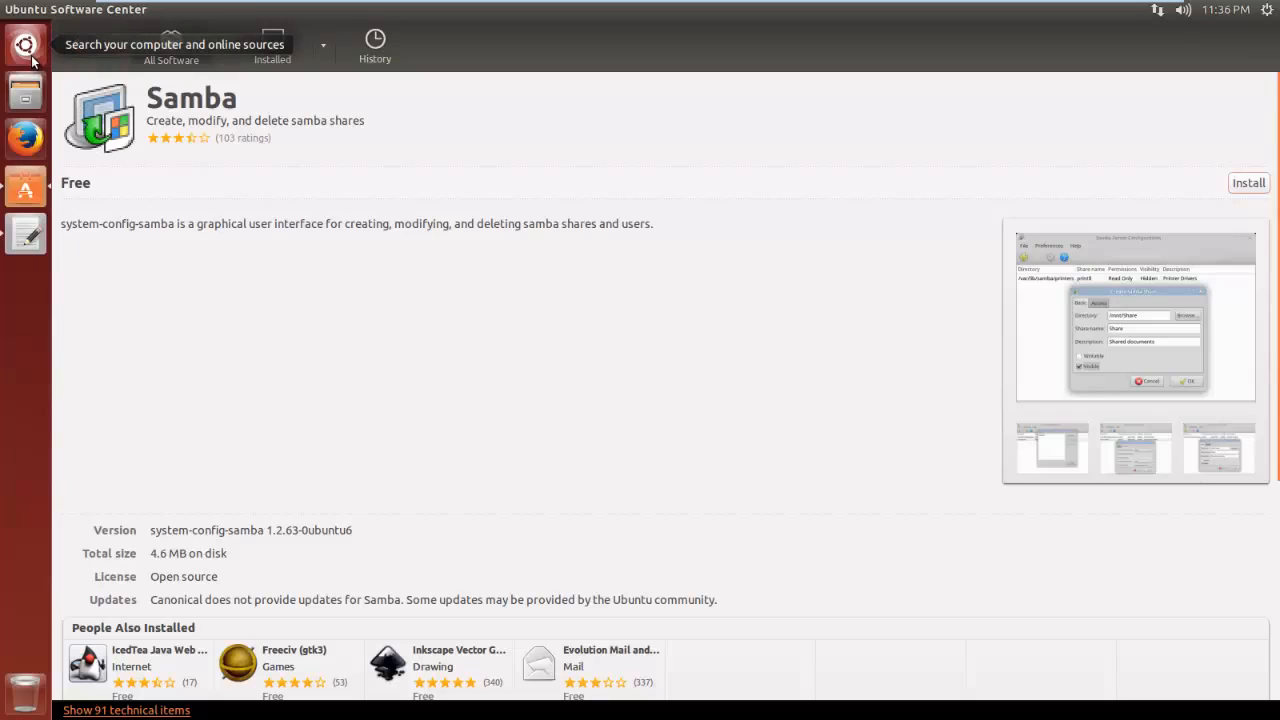
{"action": "mouse_move", "coordinate": [200, 206]}
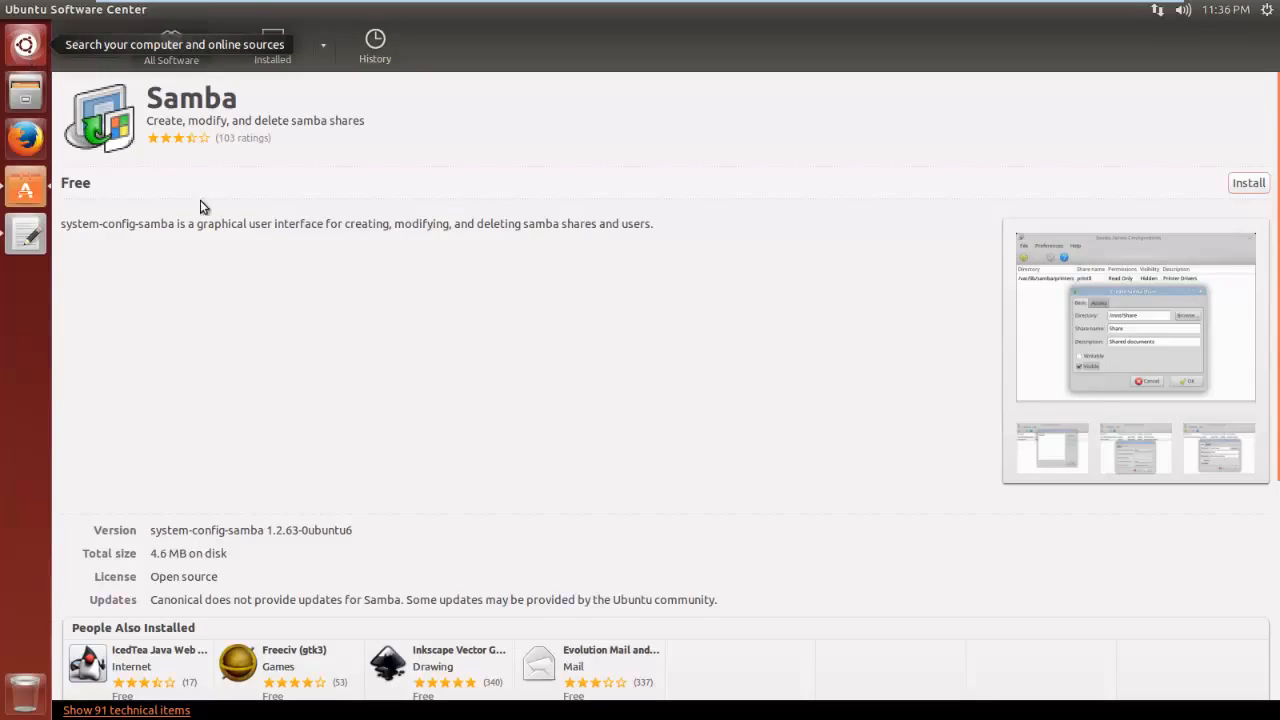
{"action": "mouse_move", "coordinate": [56, 250]}
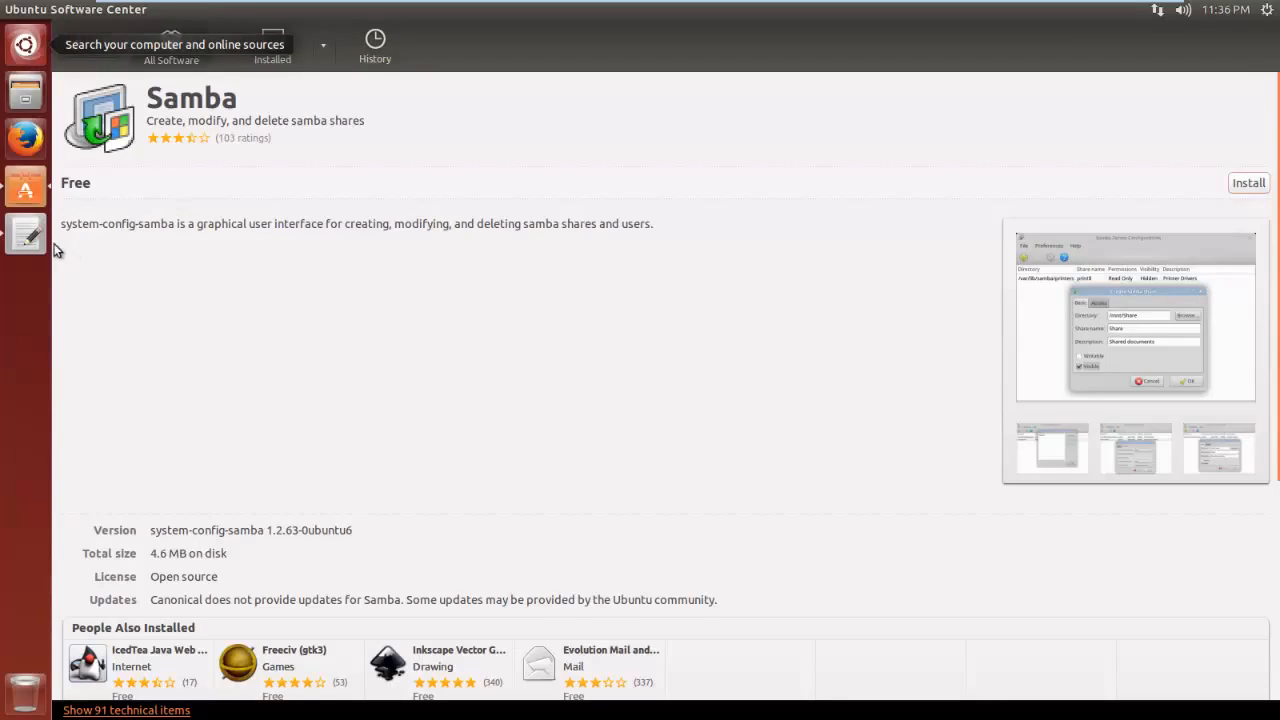
{"action": "mouse_move", "coordinate": [224, 234]}
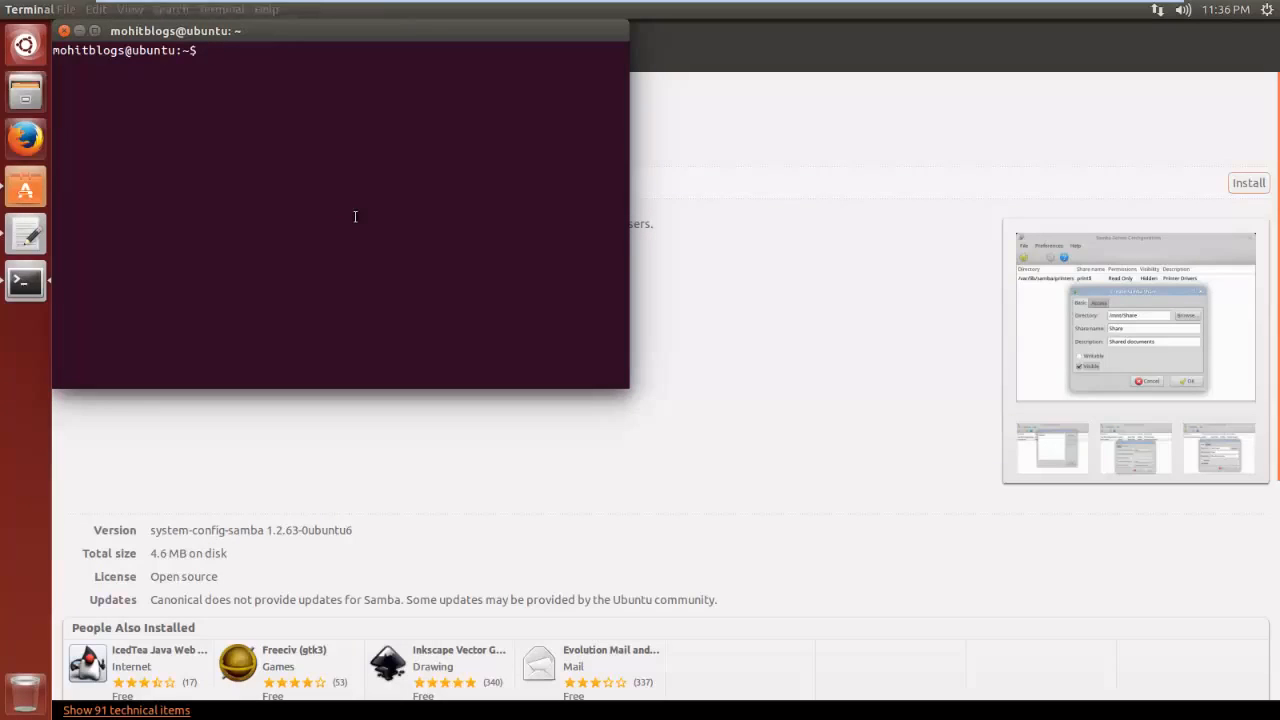
Become root with sudo su, install gksu via apt-get, and launch gksu-properties
{"action": "type", "text": "sudo"}
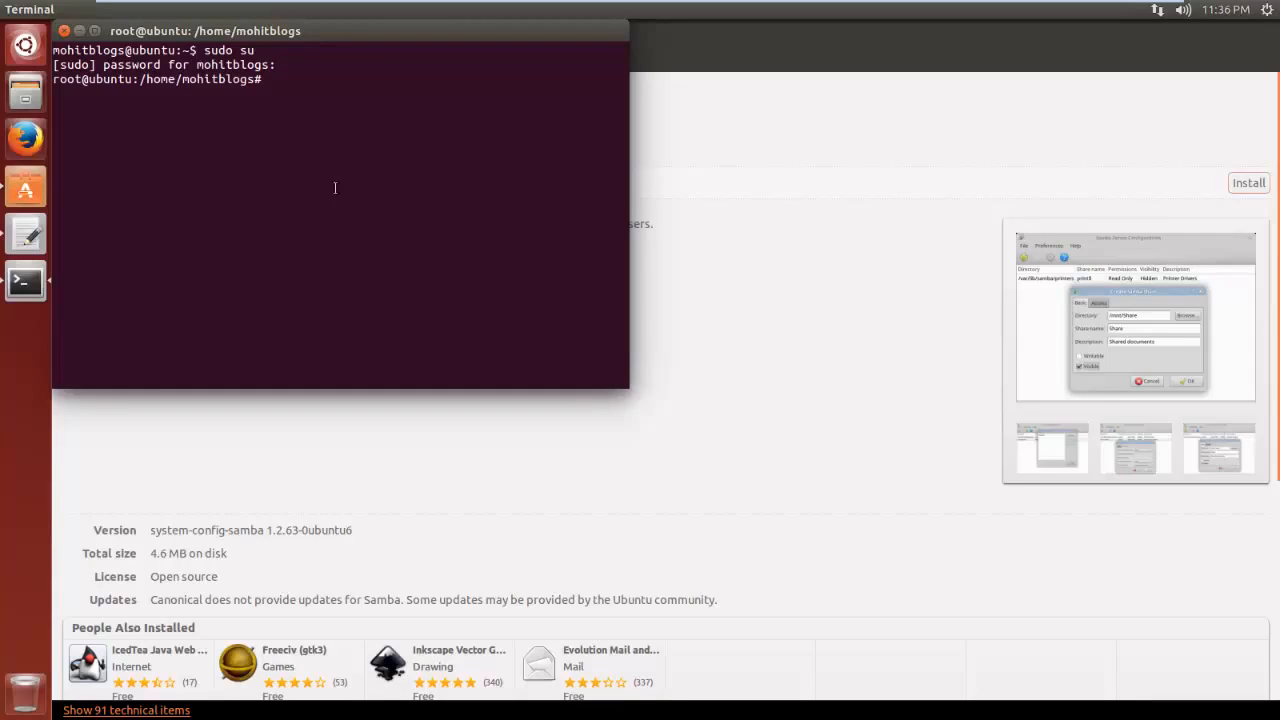
{"action": "type", "text": "sudo apt-get install gksu"}
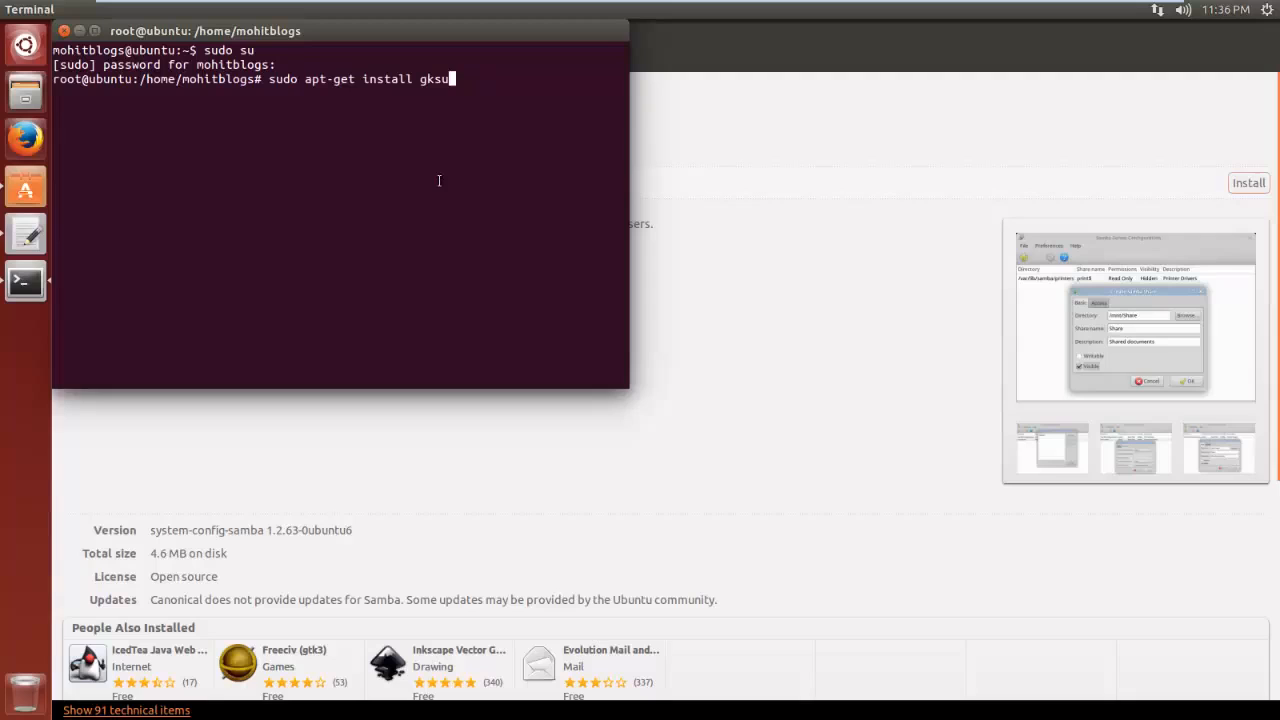
{"action": "key", "text": "Return"}
{"action": "type", "text": "gksu-properties"}
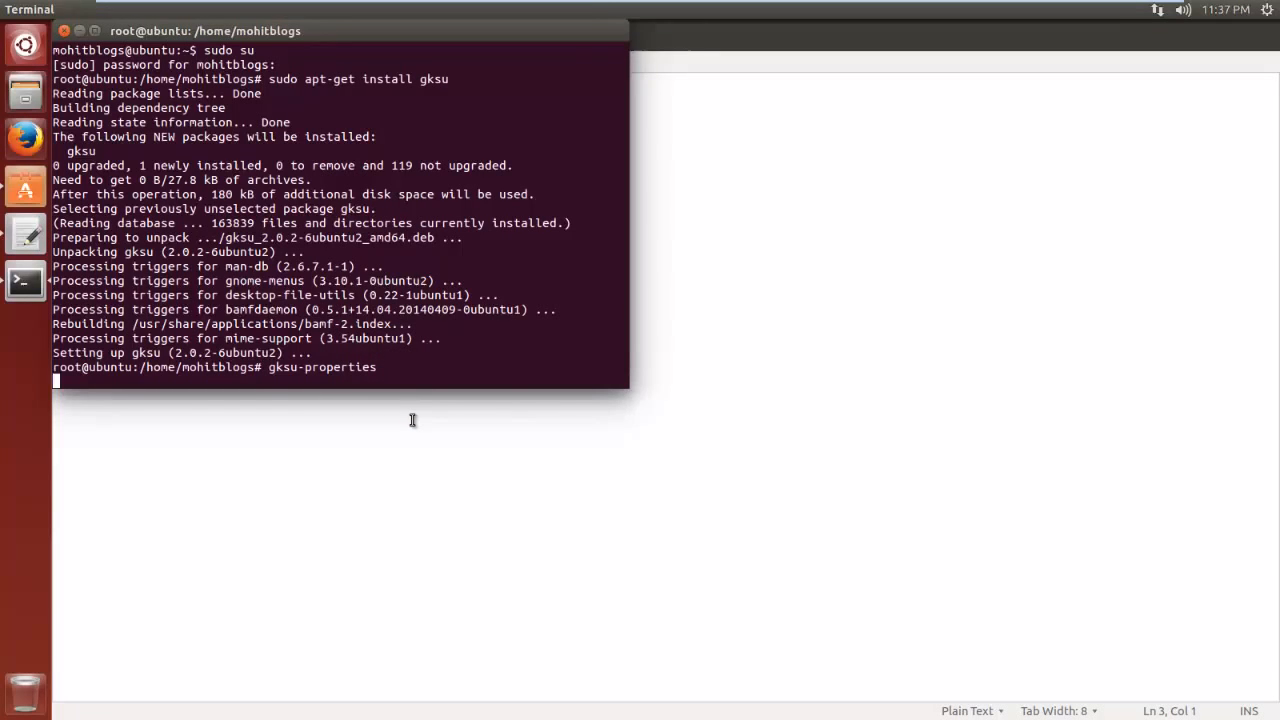
{"action": "key", "text": "Return"}
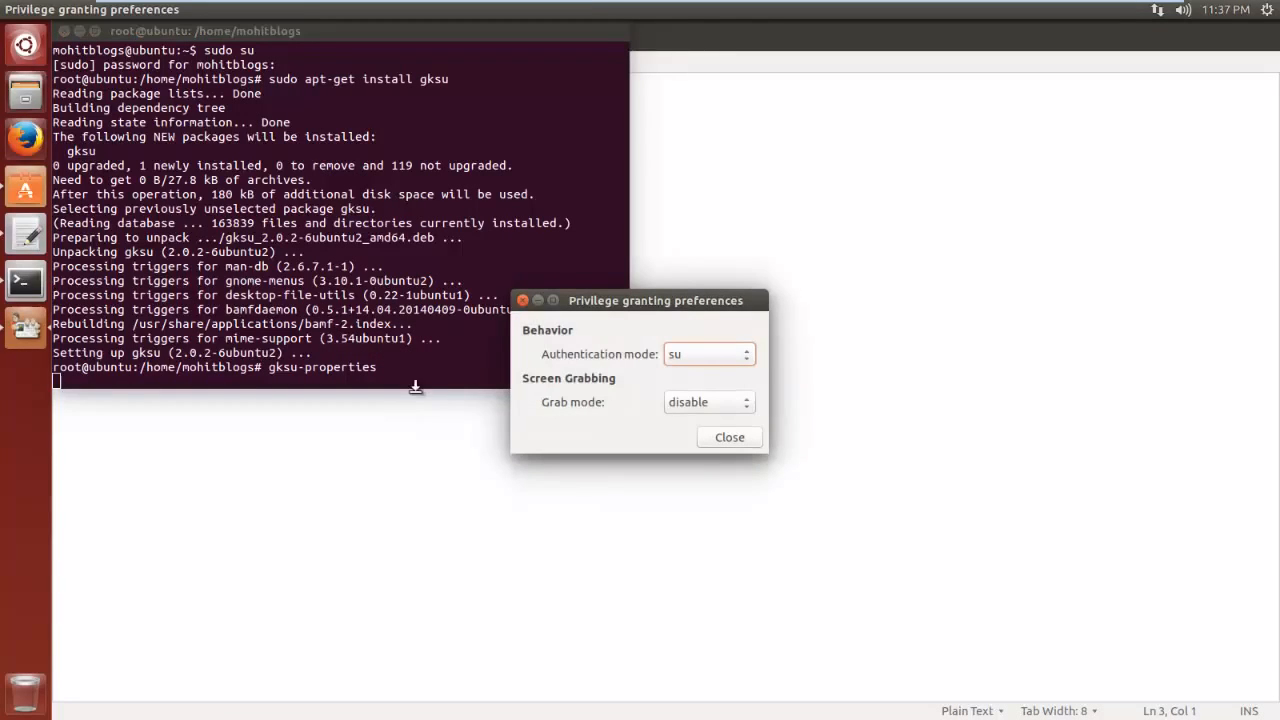
Set authentication mode to sudo and grab mode to enable, then close the dialog
{"action": "left_click", "coordinate": [708, 354]}
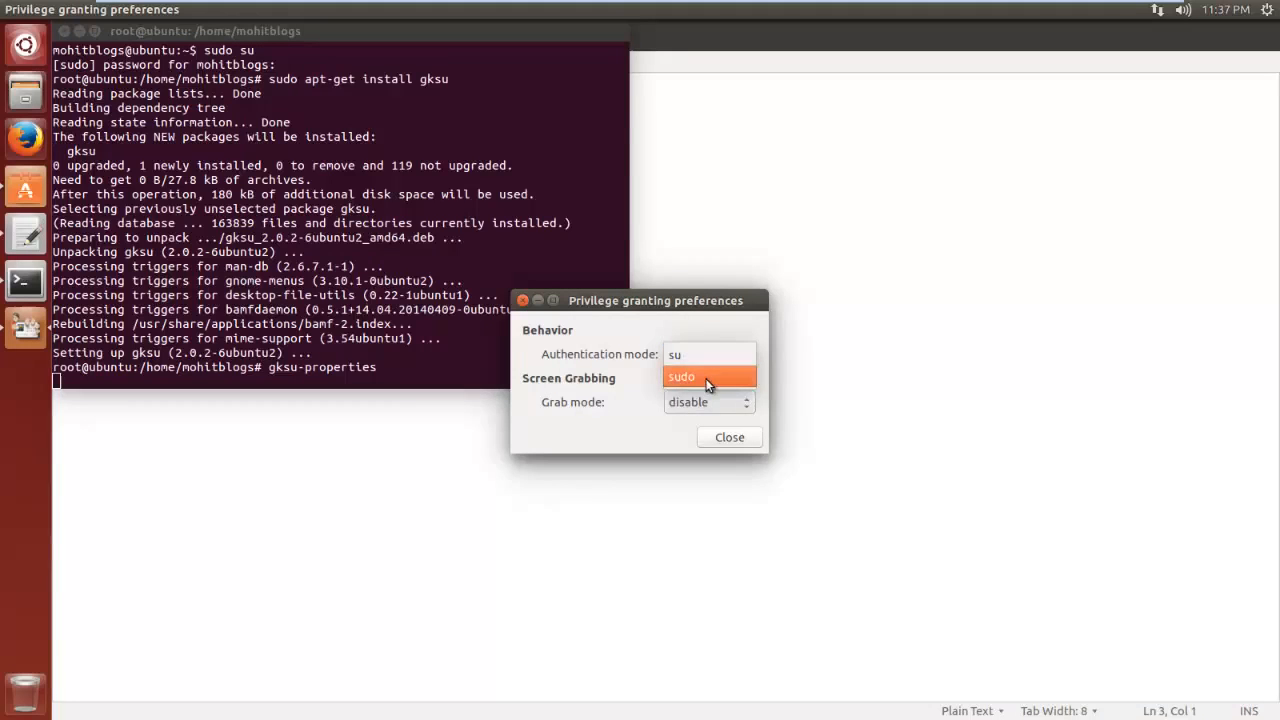
{"action": "left_click", "coordinate": [696, 376]}
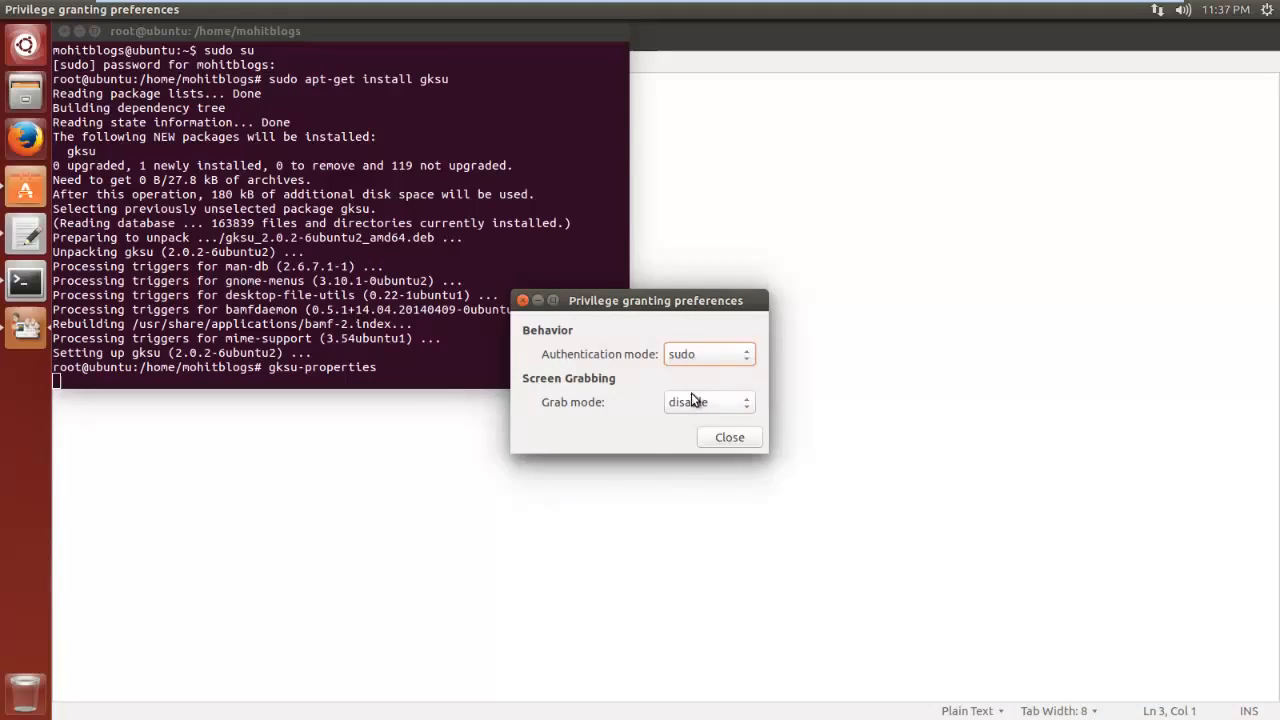
{"action": "left_click", "coordinate": [708, 402]}
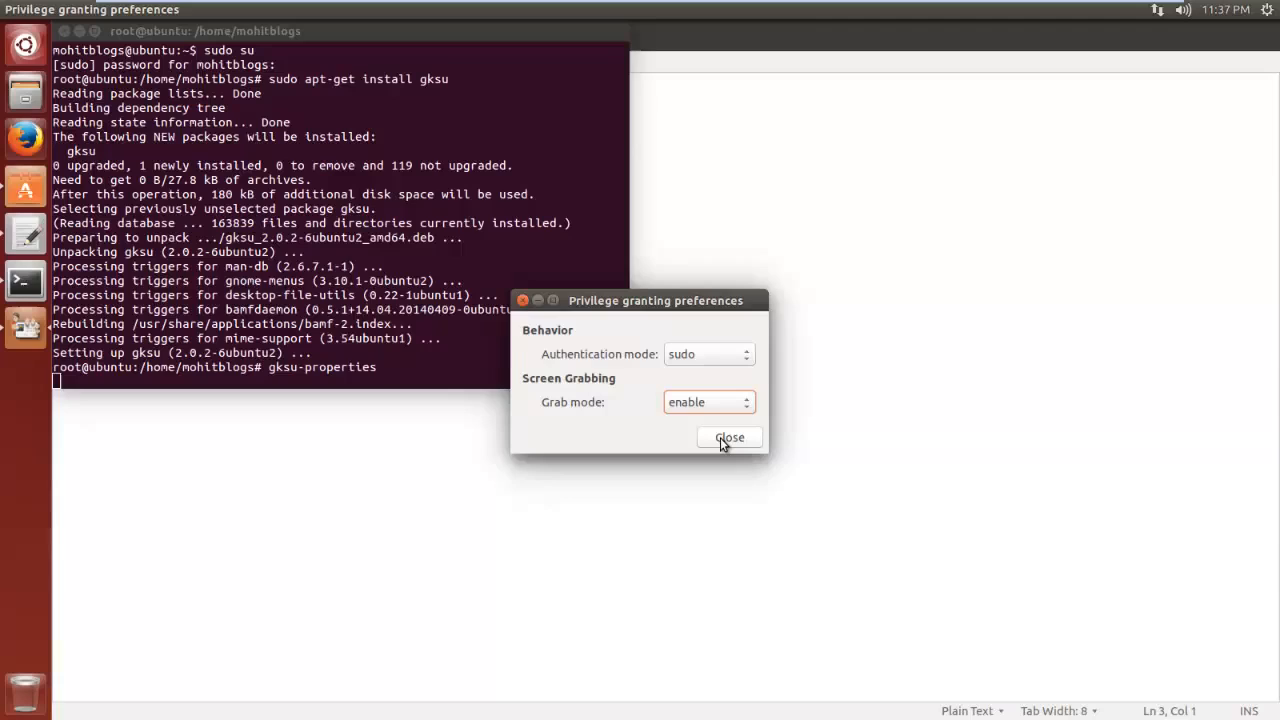
{"action": "left_click", "coordinate": [728, 436]}
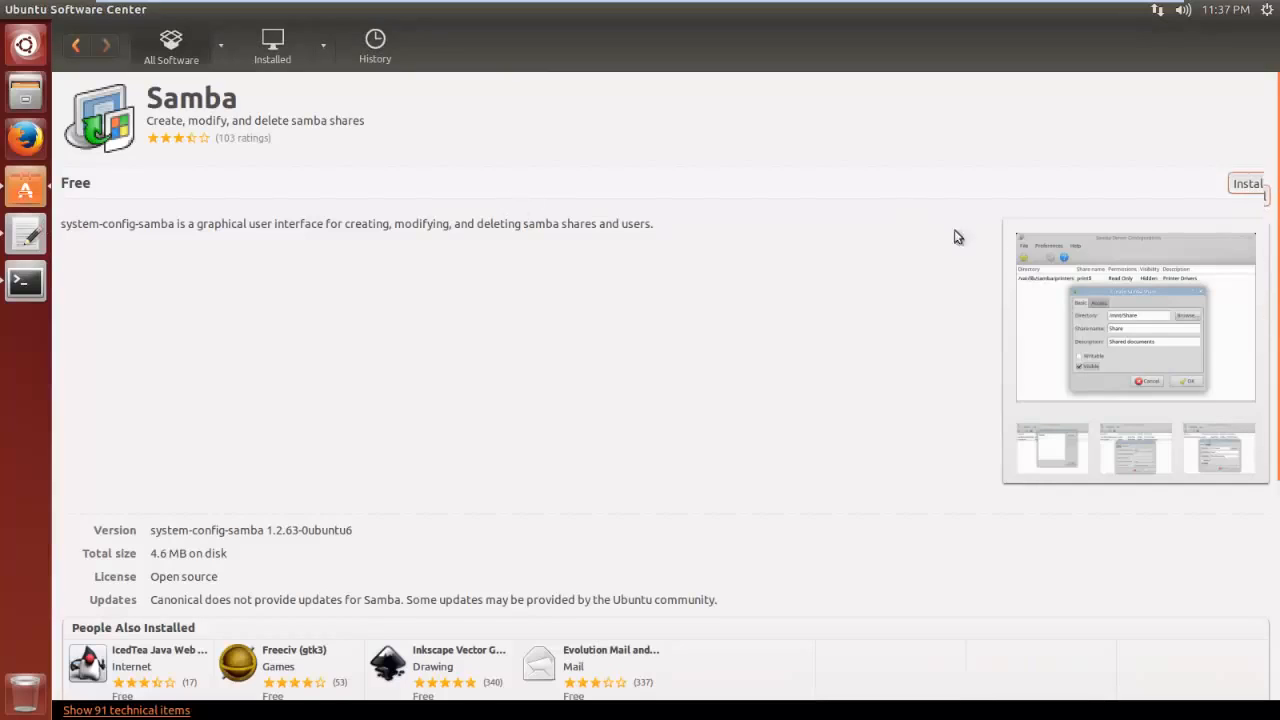
Install Samba from its Software Center page so its icon lands in the launcher
{"action": "left_click", "coordinate": [1256, 182]}
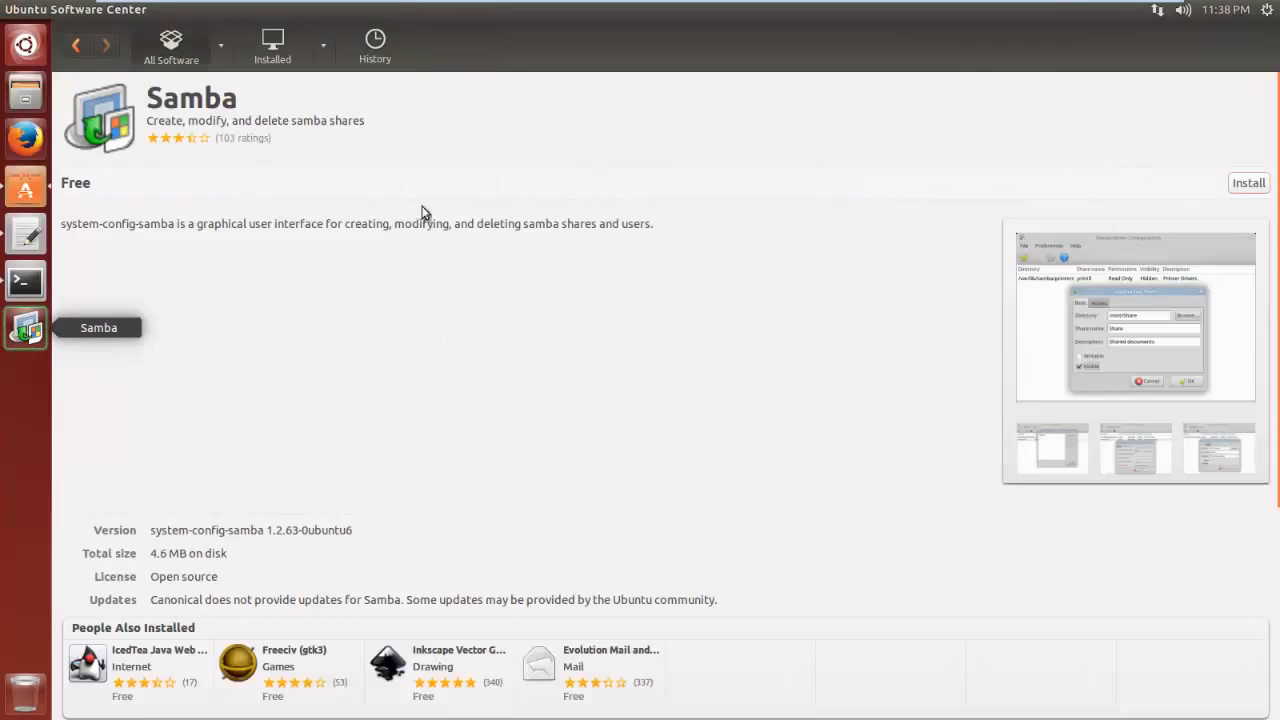
{"action": "mouse_move", "coordinate": [28, 352]}
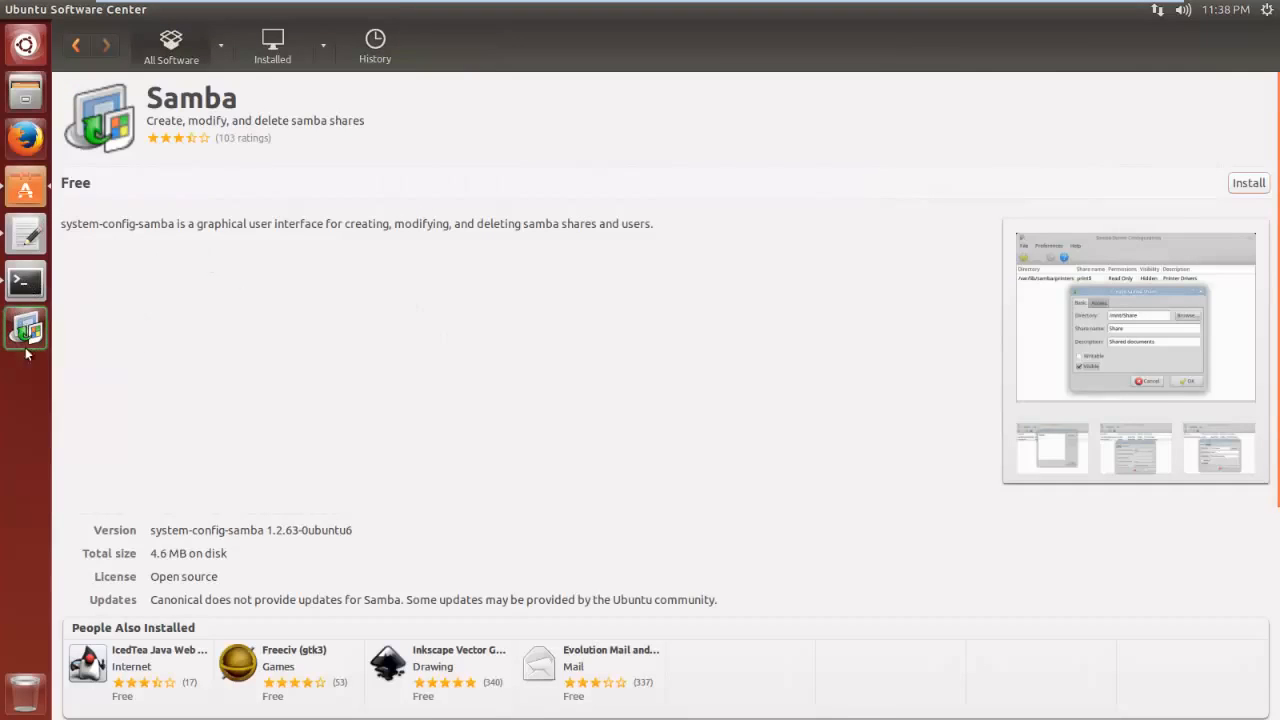
{"action": "left_click", "coordinate": [1248, 182]}
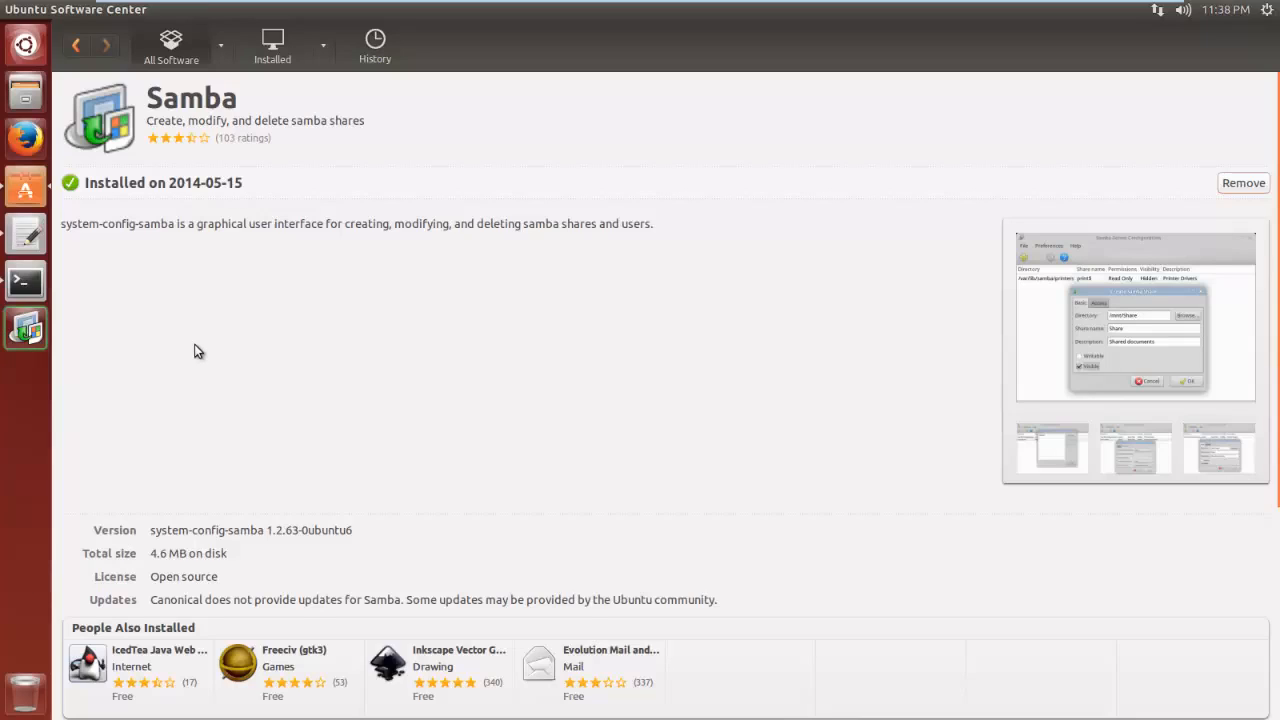
{"action": "mouse_move", "coordinate": [222, 482]}
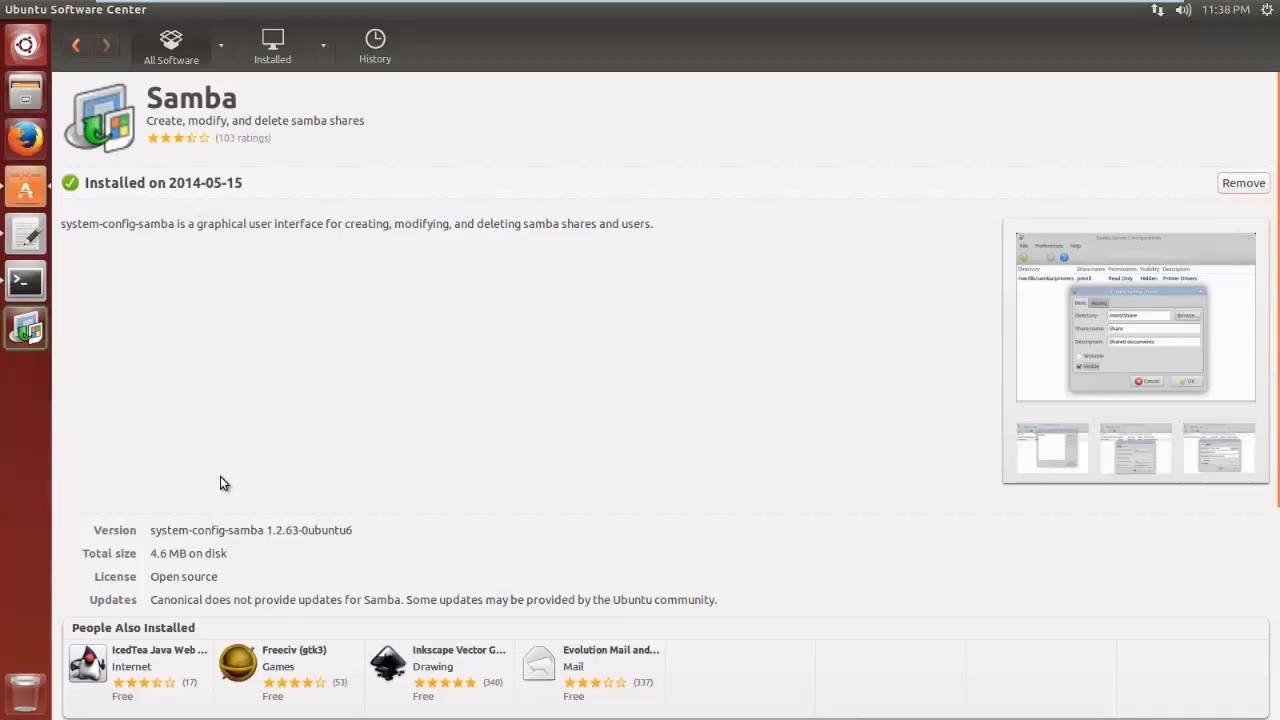